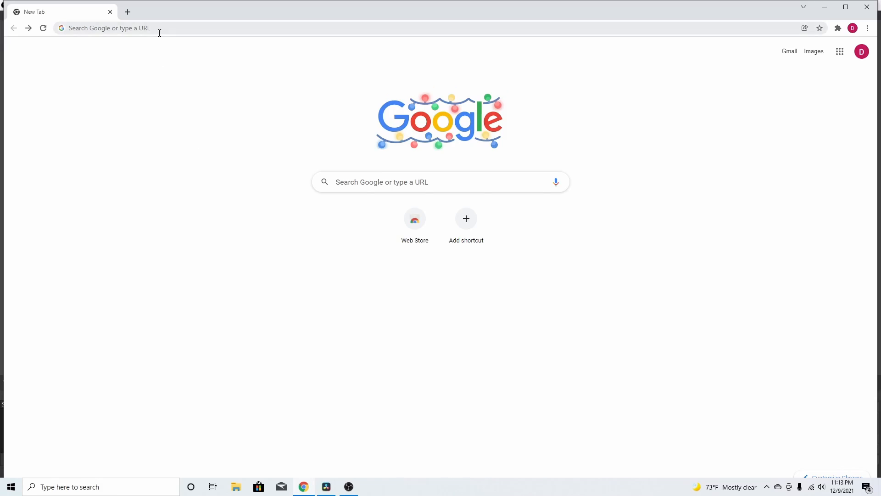
Step: Run a Google search for 'nexus mods' from the Chrome address bar
type("nexus mods")
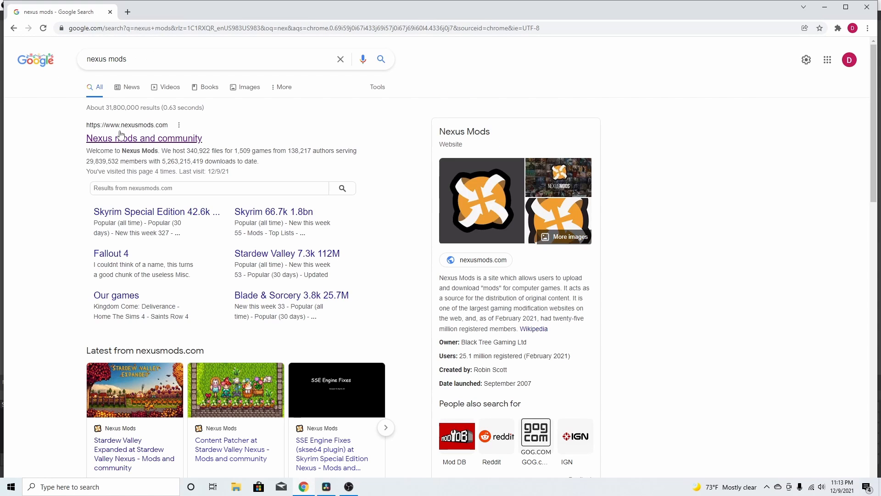
Step: Open the 'Nexus mods and community' result and view the signed-in account menu
left_click(144, 138)
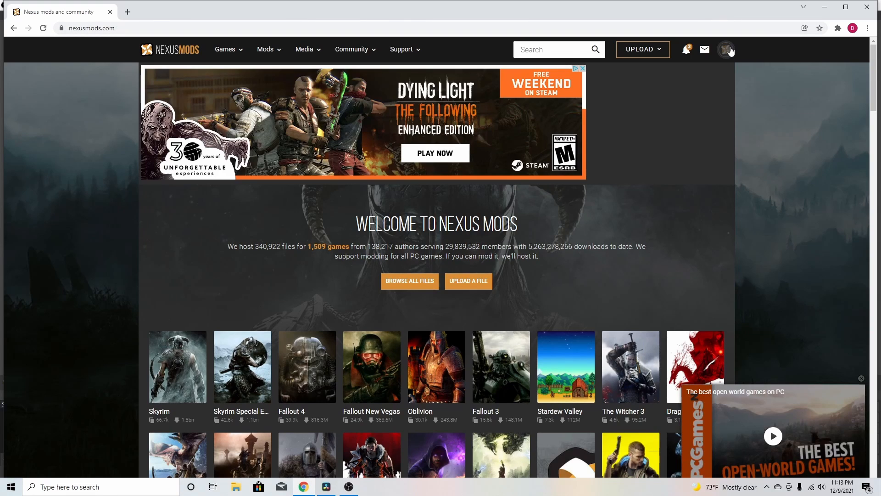
left_click(727, 49)
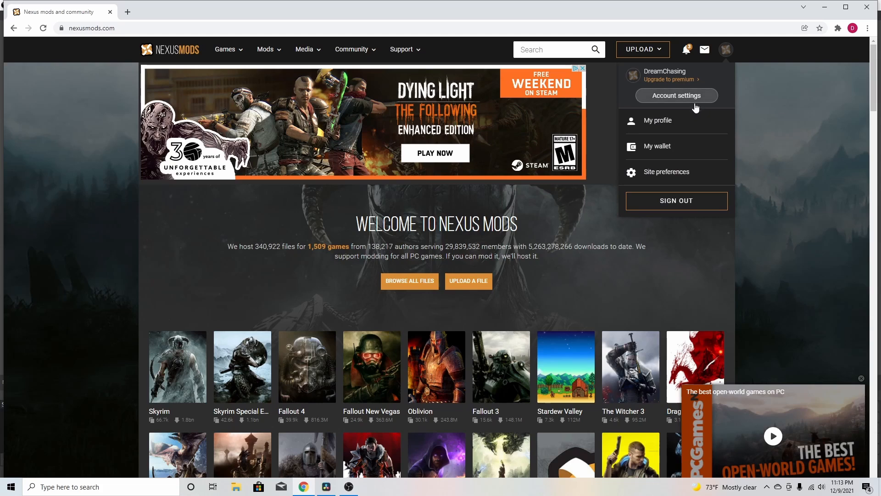
mouse_move(693, 128)
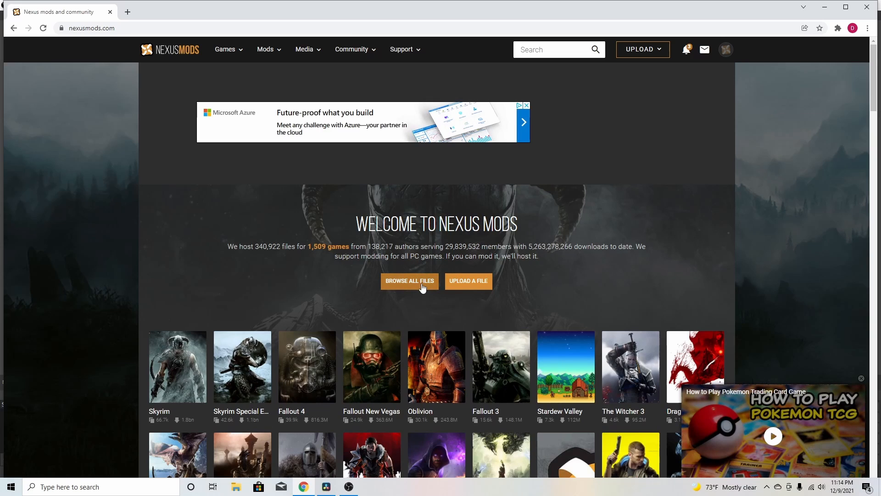
Step: Browse all files and filter the games list to Blade & Sorcery: Nomad (185 results)
left_click(410, 281)
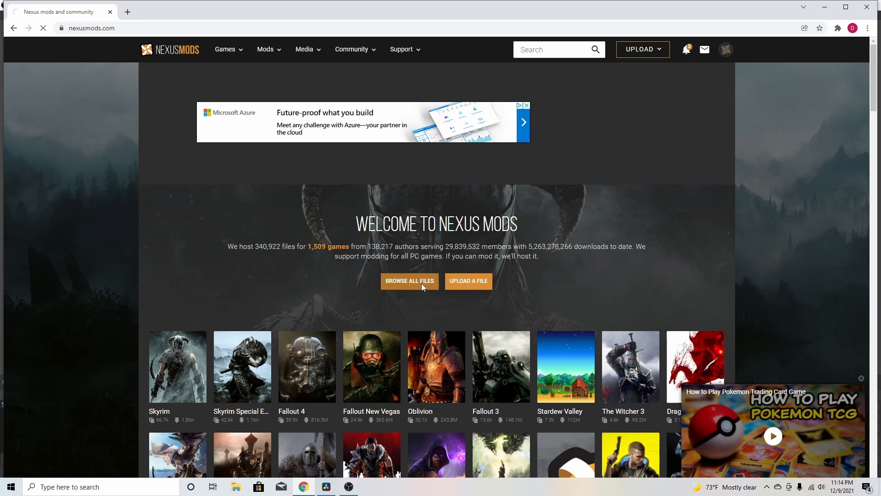
left_click(410, 281)
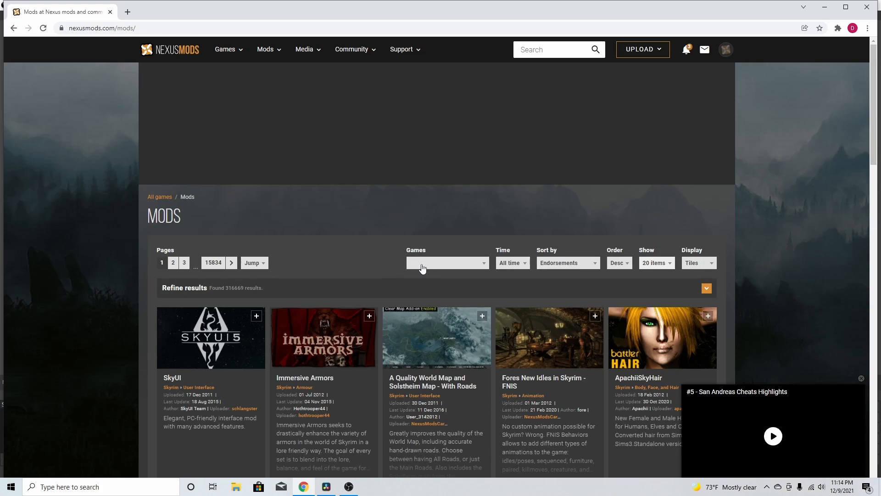
left_click(447, 263)
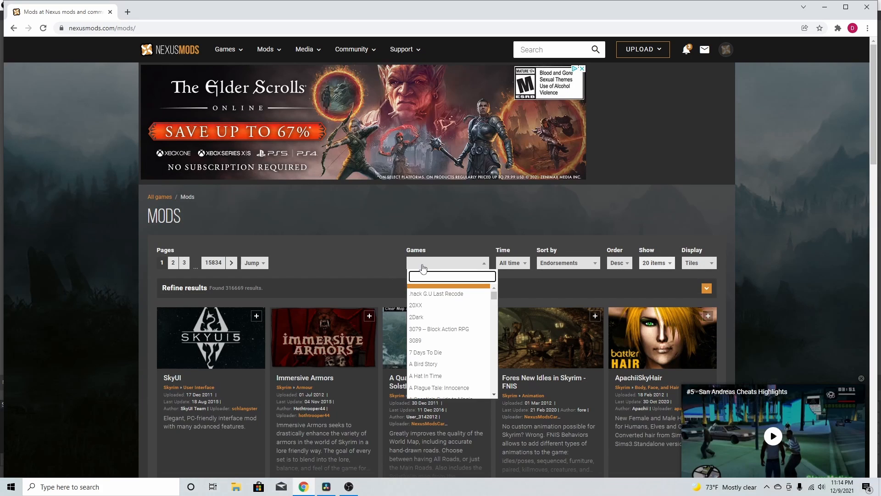
type("blade")
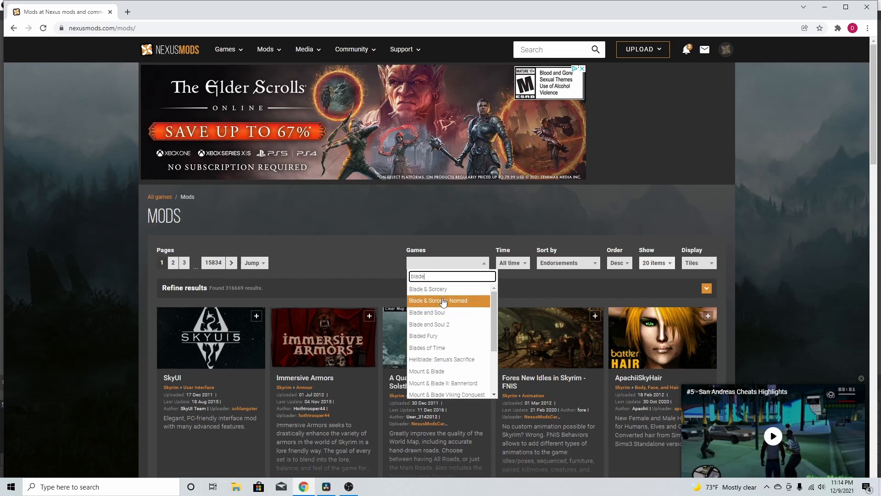
mouse_move(459, 292)
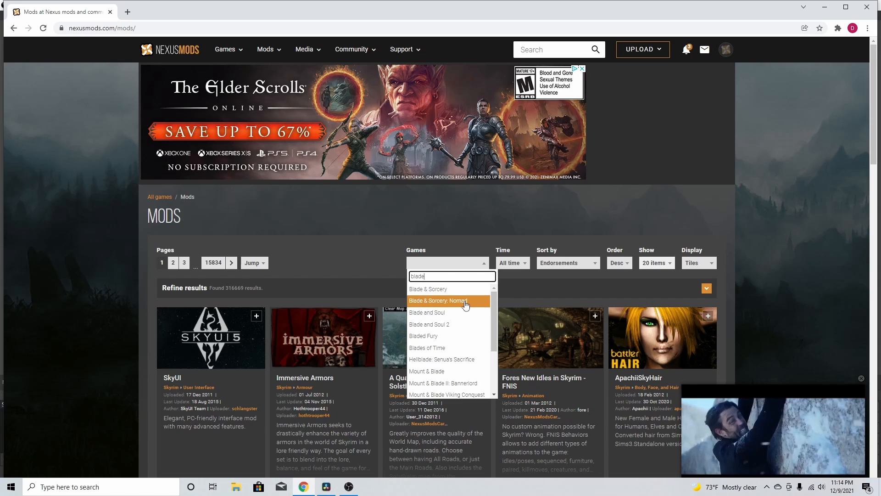
left_click(428, 289)
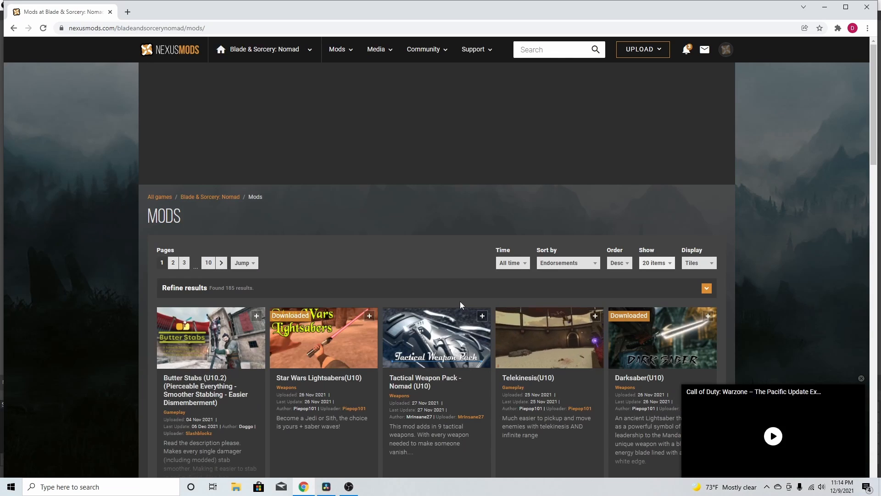
Step: Page through the Nomad listings, stopping at last page 10, then opening page 8
scroll("down", 3)
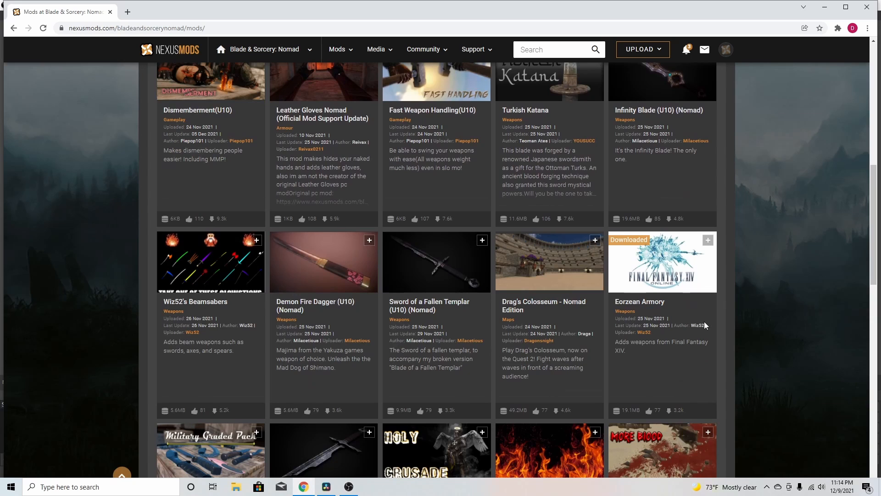
scroll("down", 3)
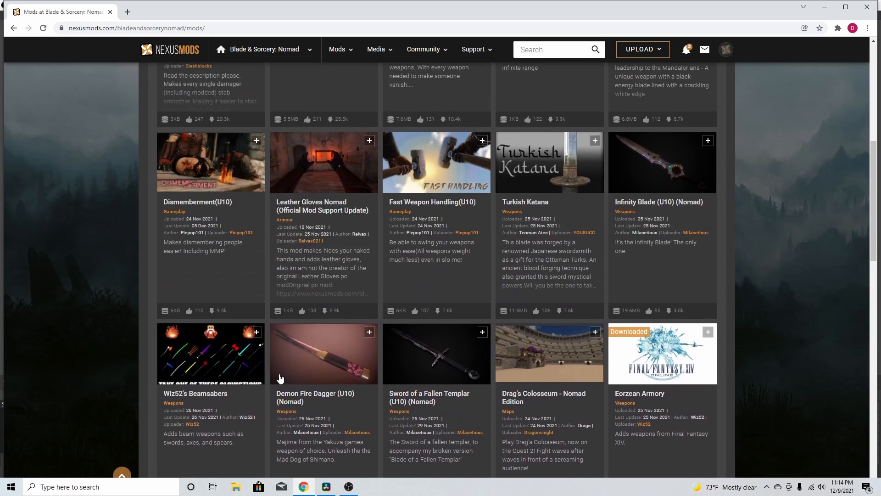
scroll("down", 3)
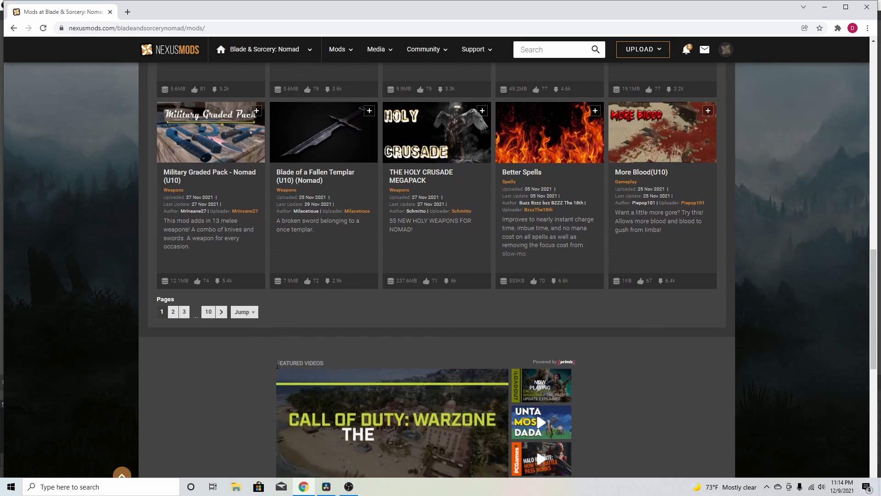
scroll("down", 3)
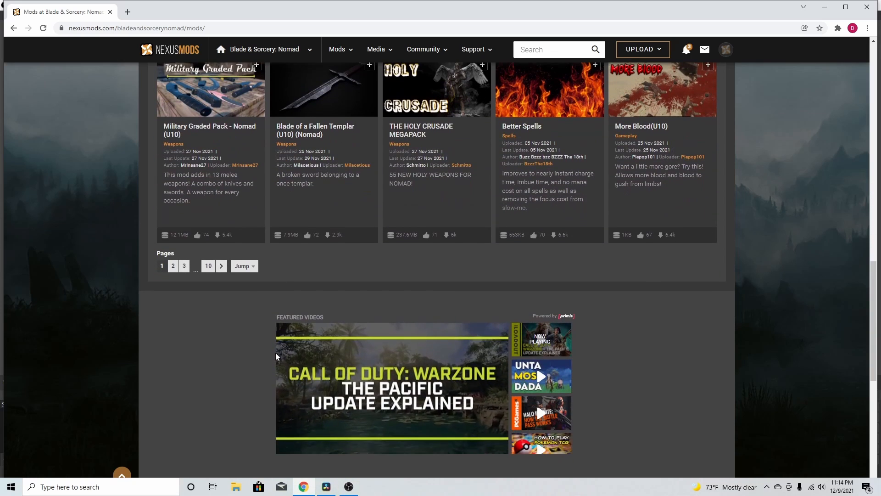
scroll("up", 3)
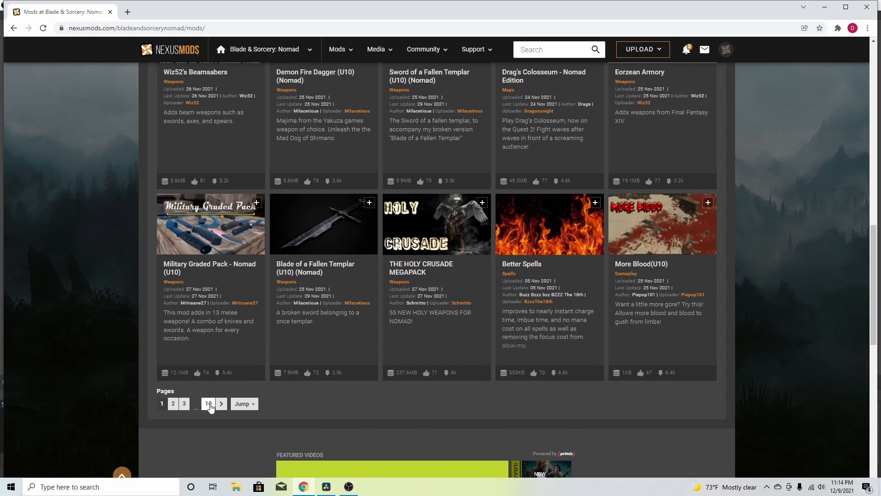
left_click(207, 404)
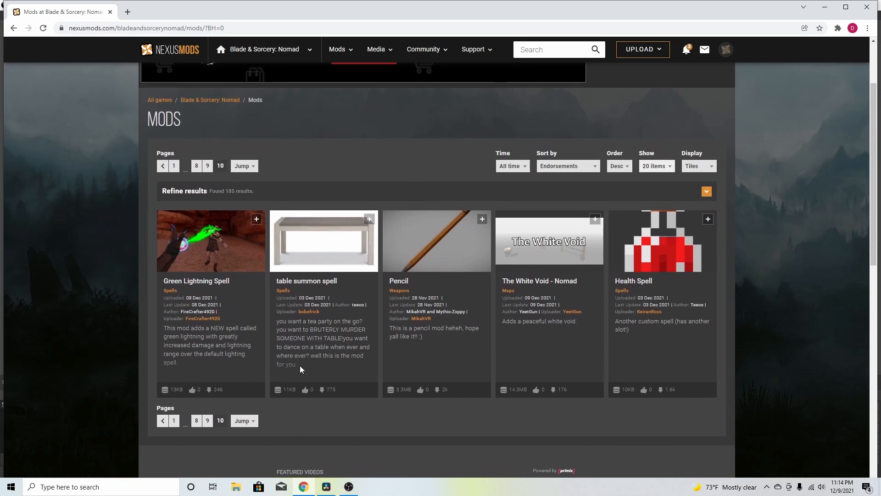
scroll("down", 3)
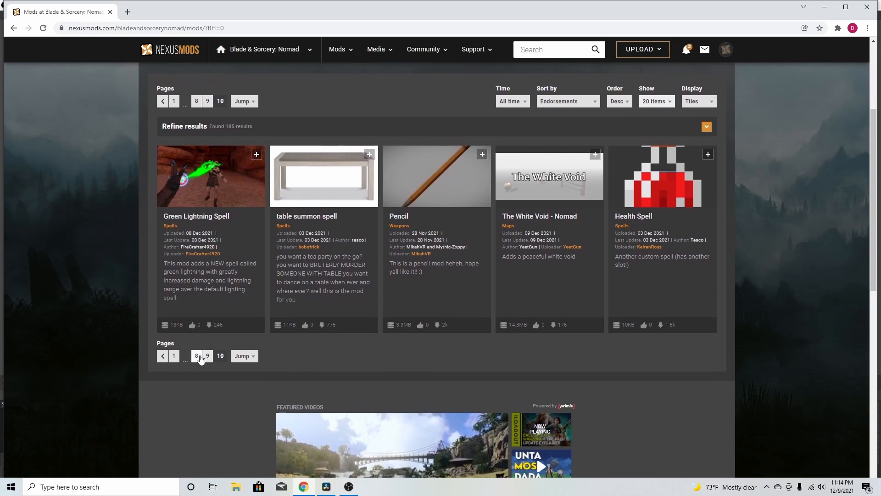
left_click(196, 356)
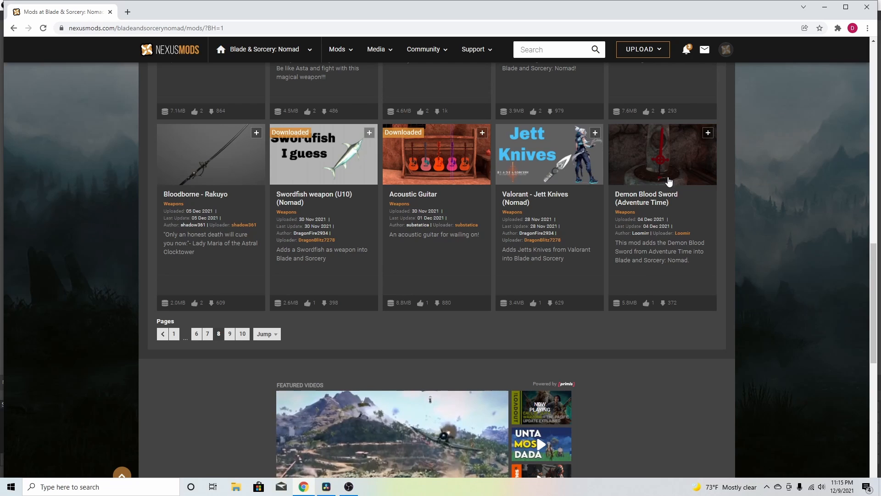
Step: Open the Demon Blood Sword mod page and choose its manual download
left_click(661, 156)
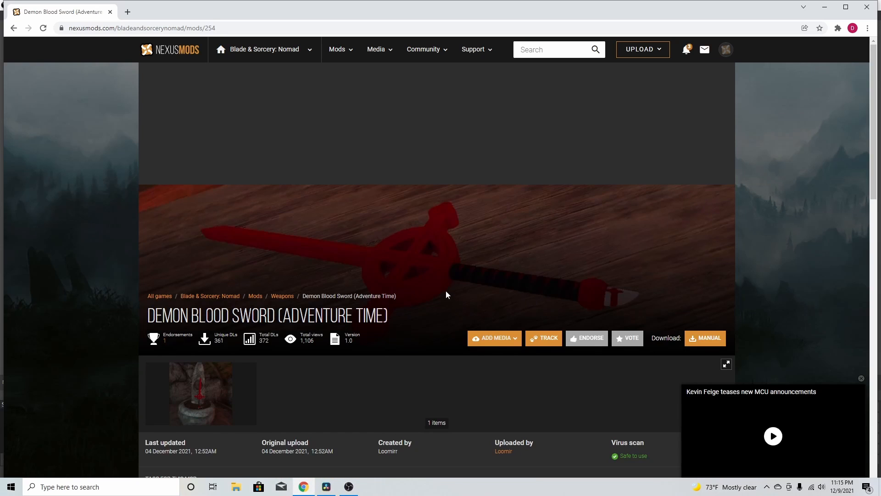
scroll("down", 3)
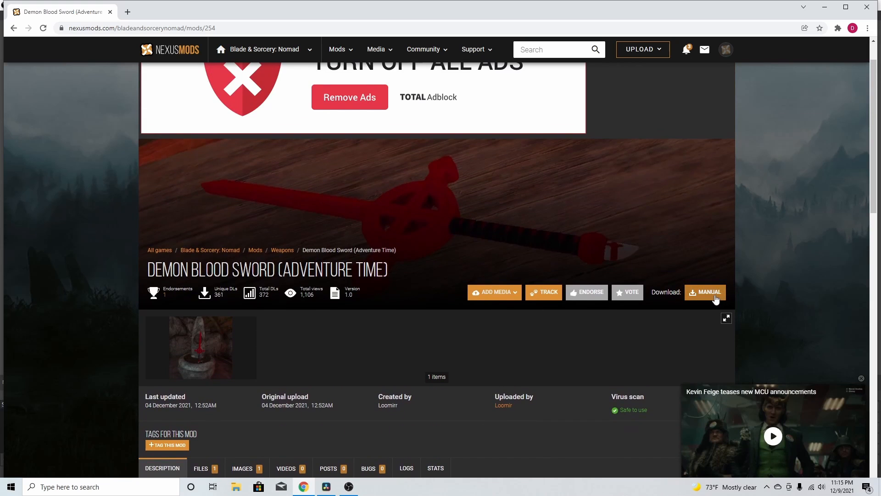
left_click(709, 292)
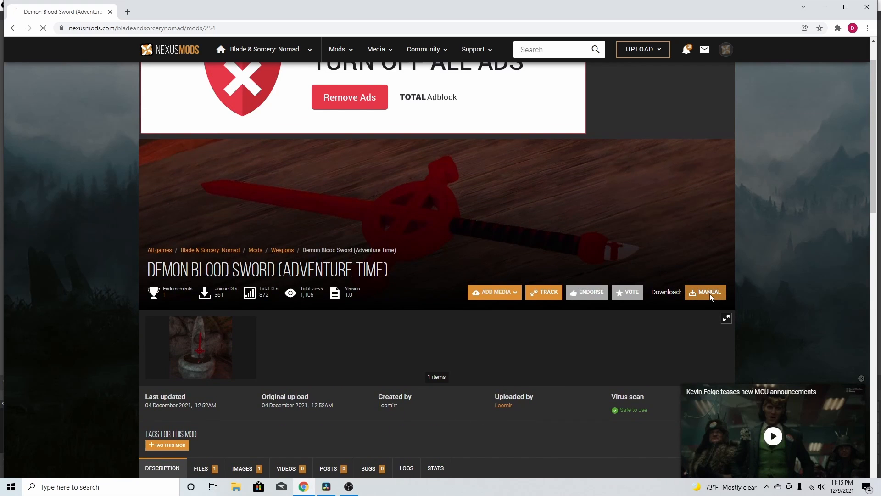
left_click(705, 292)
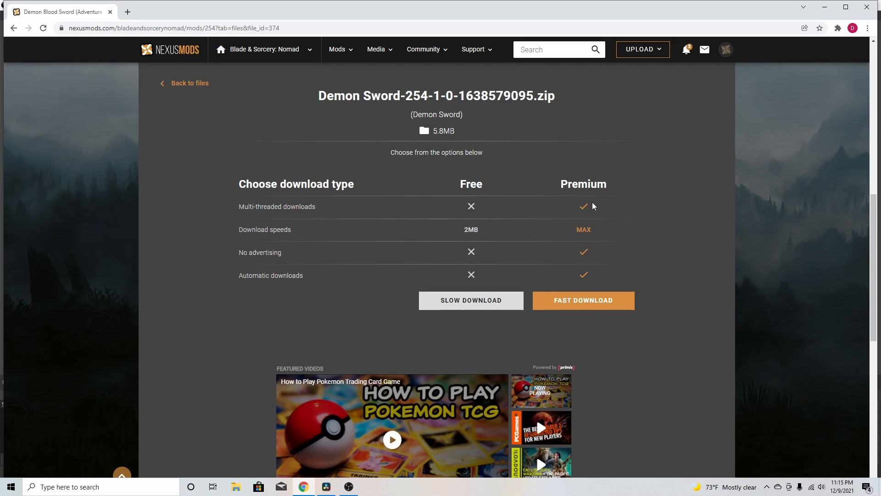
mouse_move(623, 260)
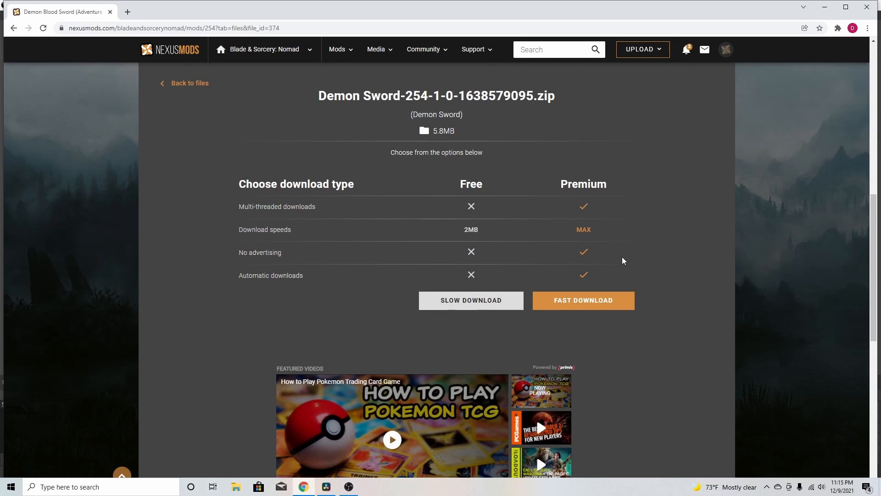
mouse_move(468, 201)
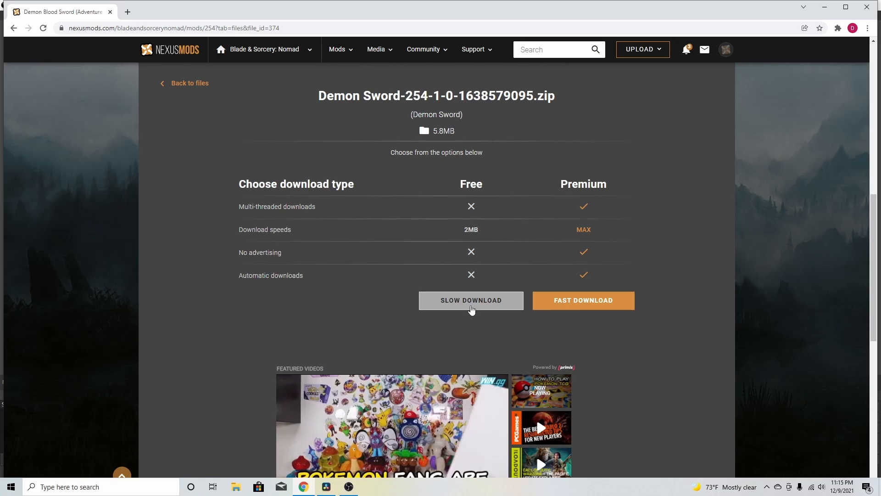
Step: Download the 5.8 MB Demon Sword zip via Slow Download and show it in Downloads
left_click(471, 300)
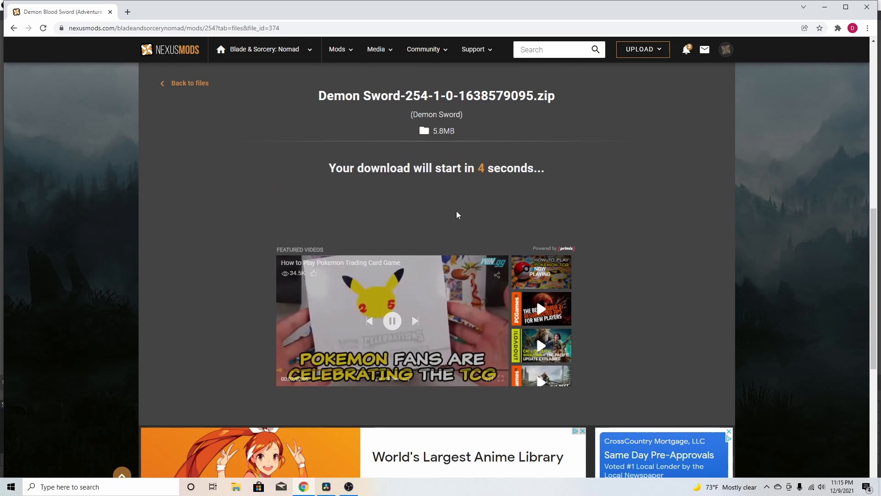
mouse_move(515, 185)
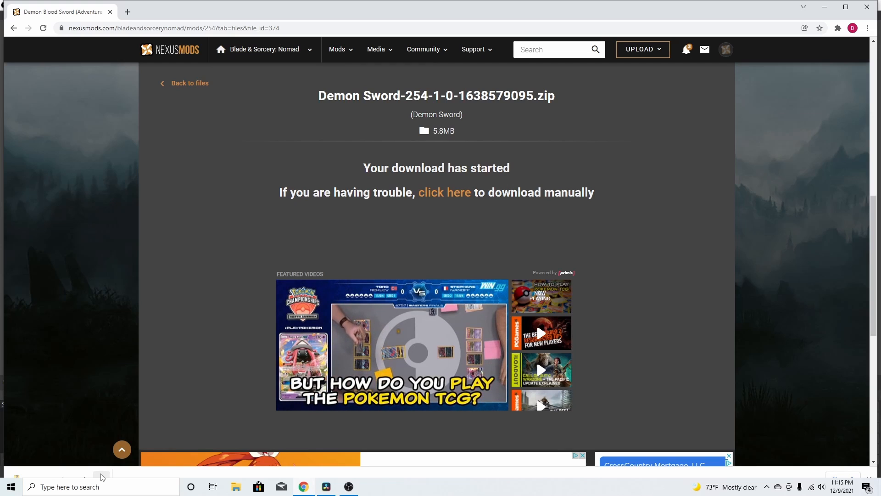
right_click(101, 477)
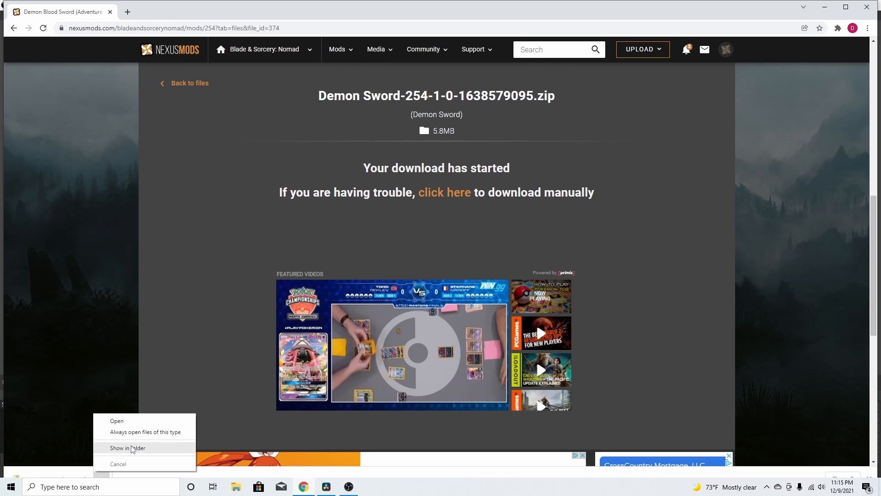
left_click(128, 447)
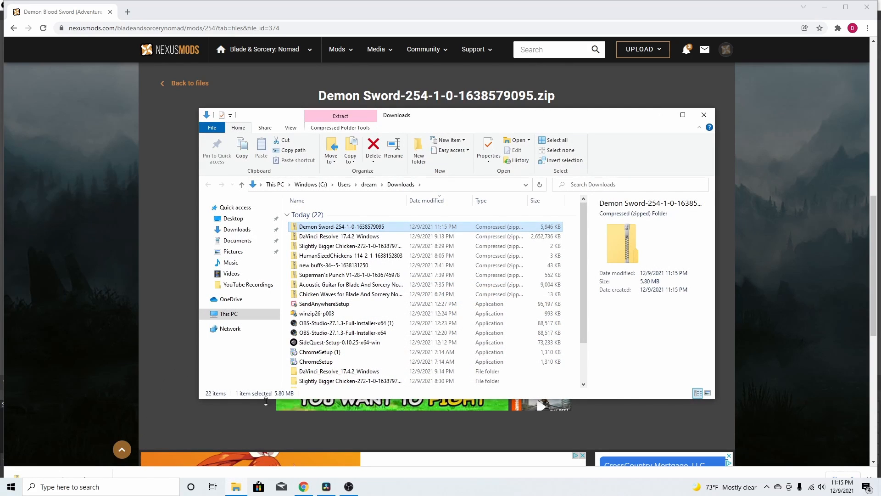
mouse_move(329, 228)
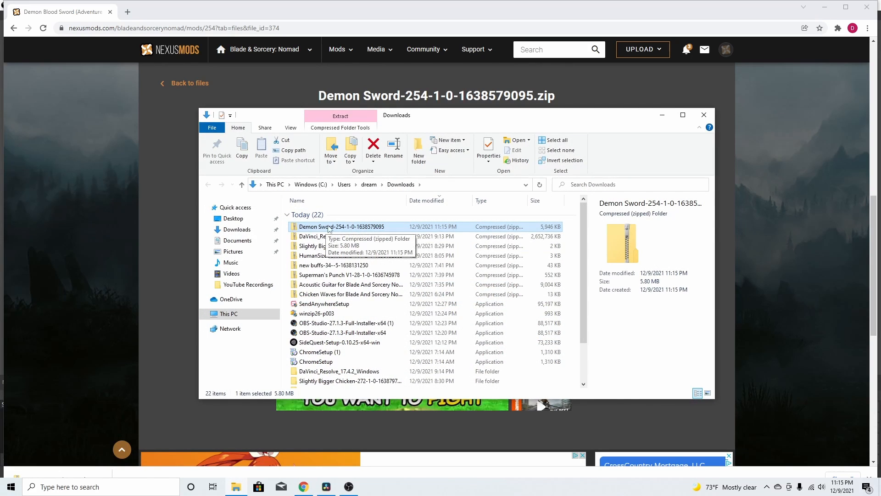
Step: Extract all files from the Demon Sword zip into the suggested folder
right_click(332, 226)
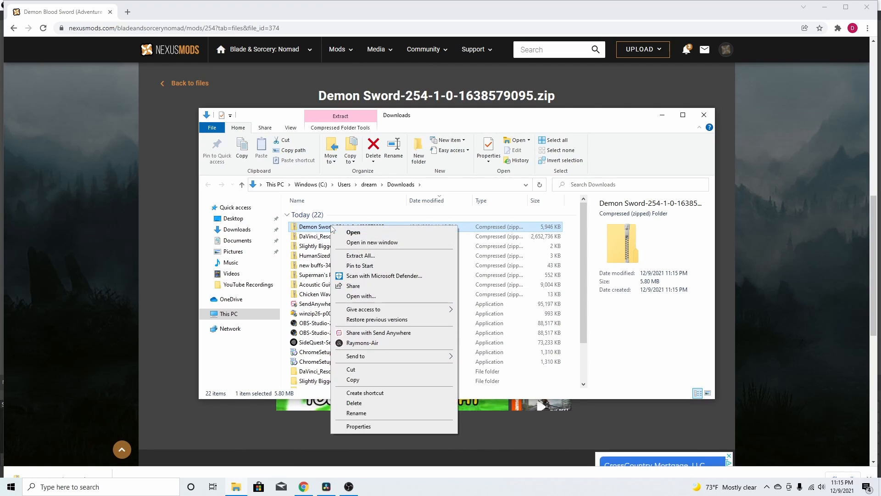
mouse_move(363, 258)
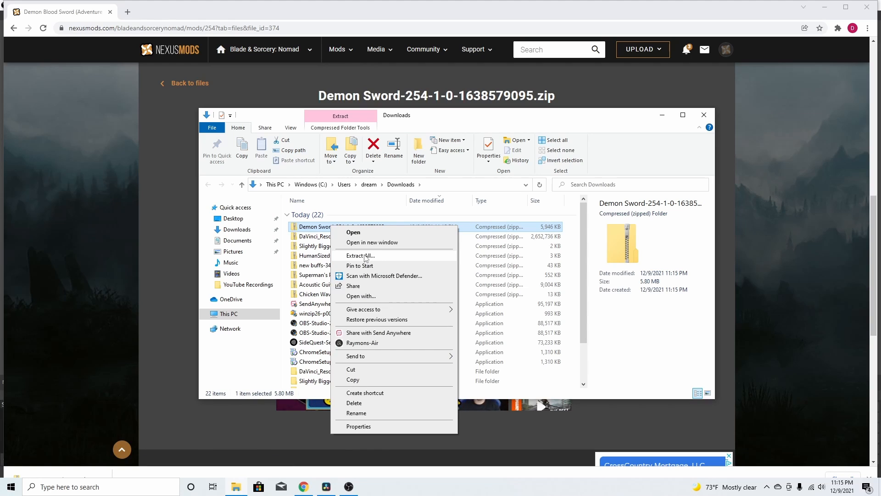
left_click(359, 255)
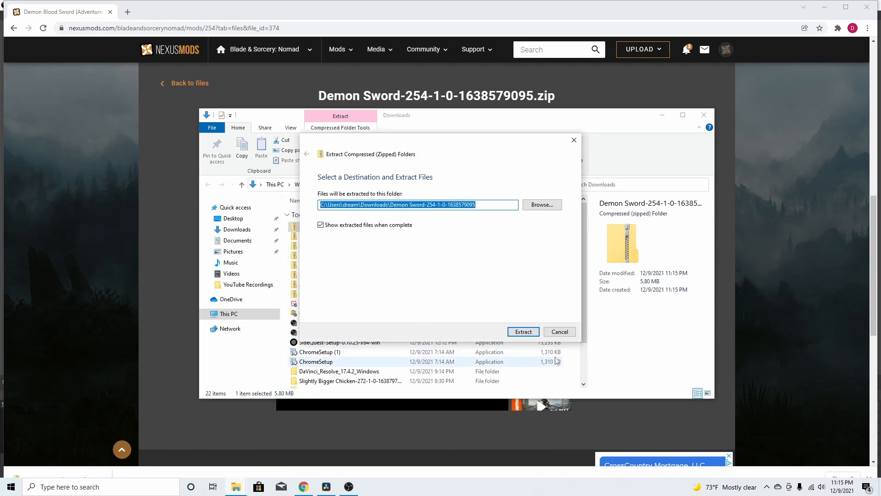
left_click(523, 332)
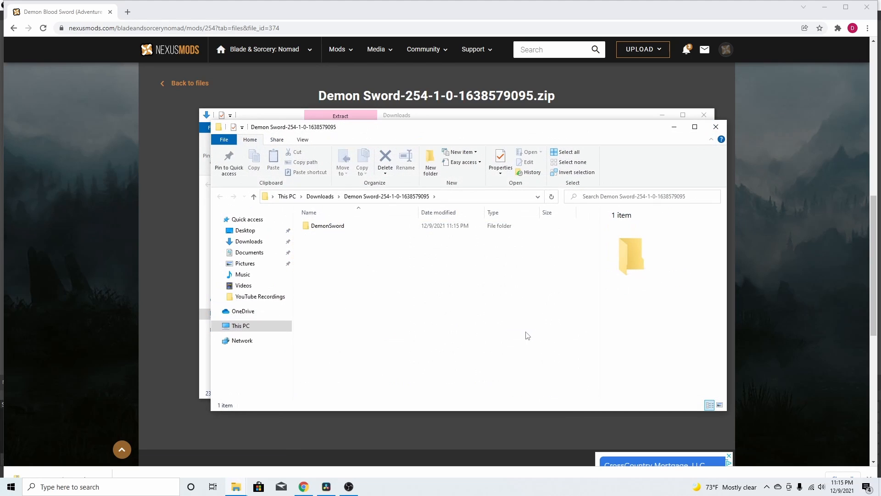
Step: Copy the extracted DemonSword folder and close the Explorer window
left_click(327, 226)
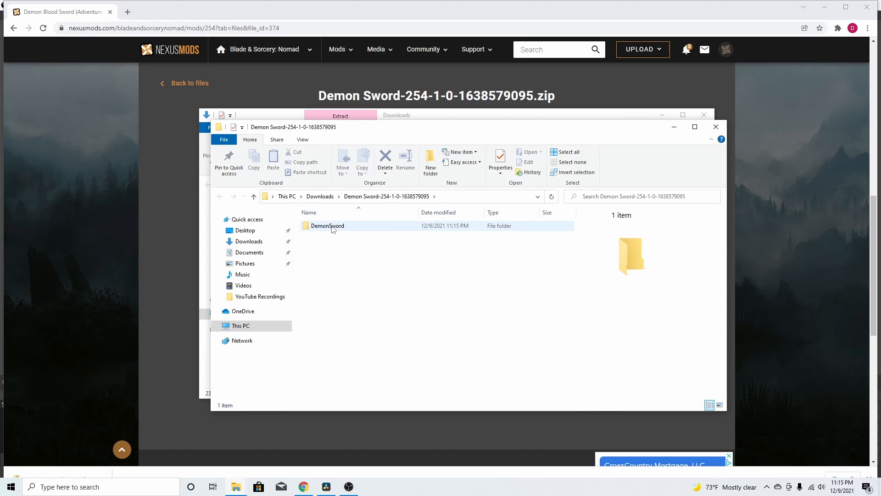
right_click(327, 226)
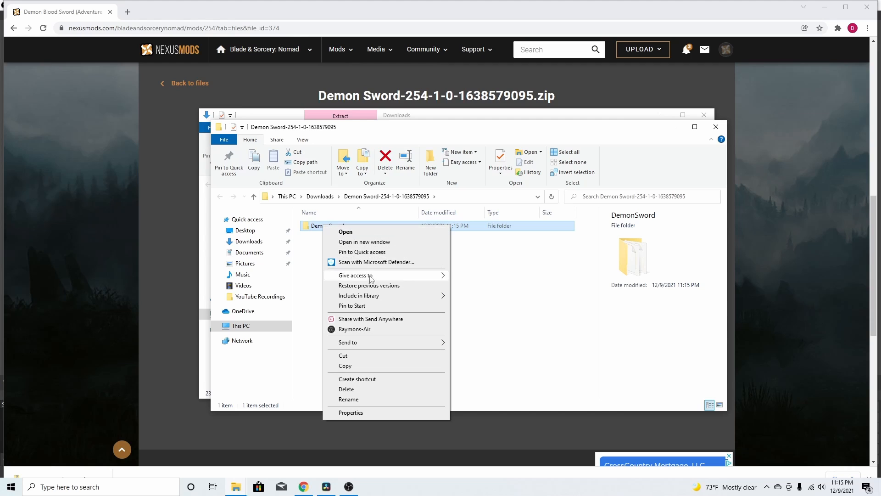
left_click(357, 370)
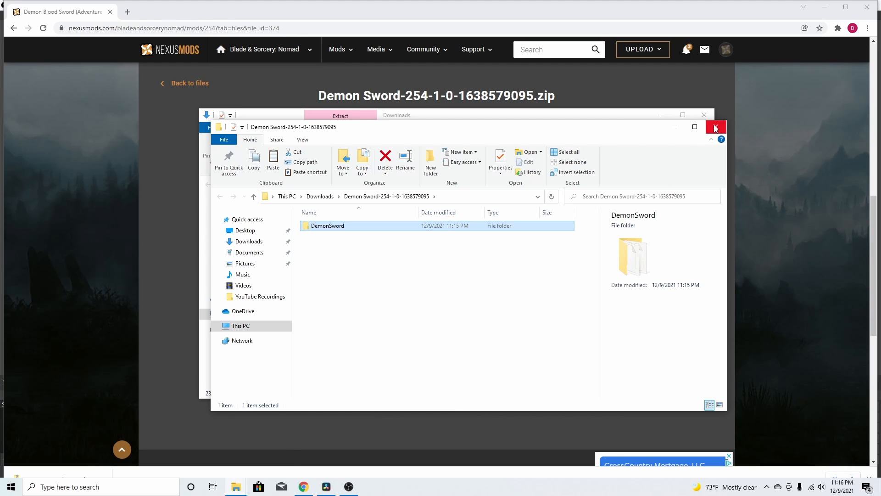
left_click(716, 127)
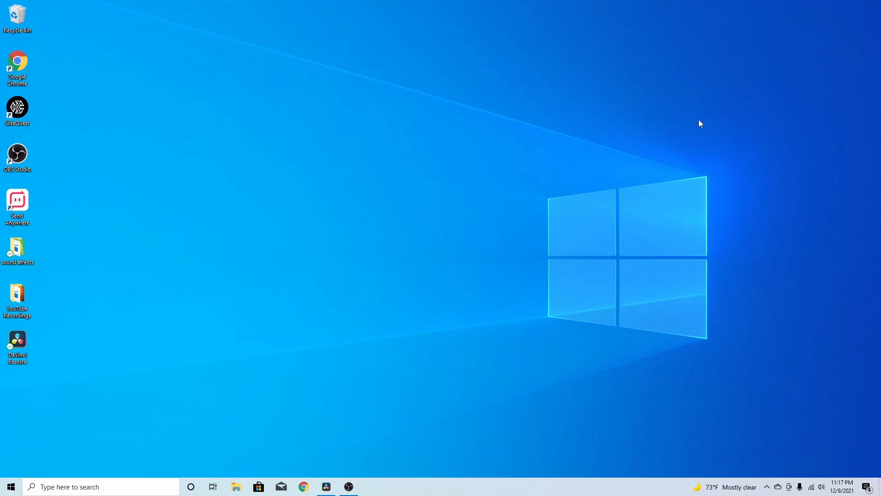
mouse_move(707, 134)
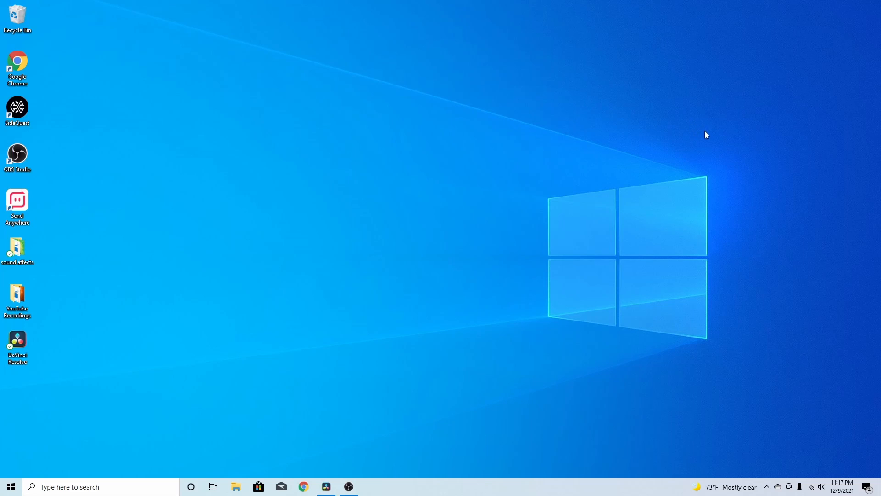
mouse_move(641, 203)
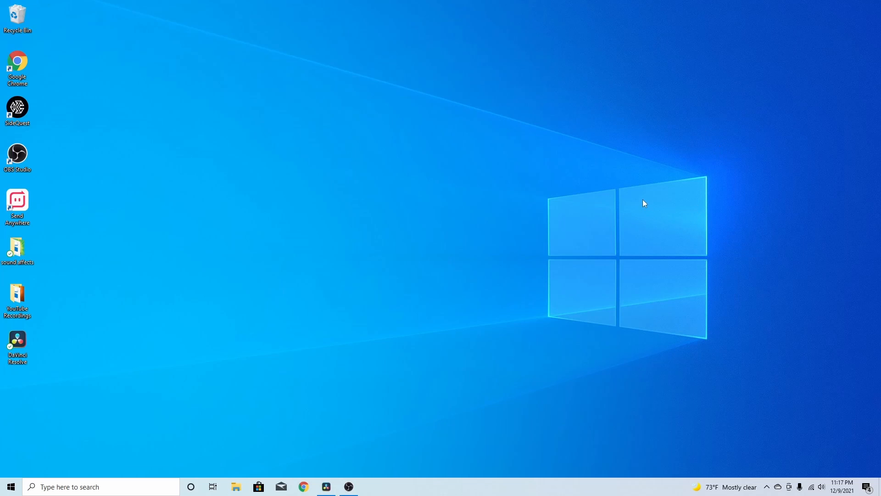
mouse_move(326, 307)
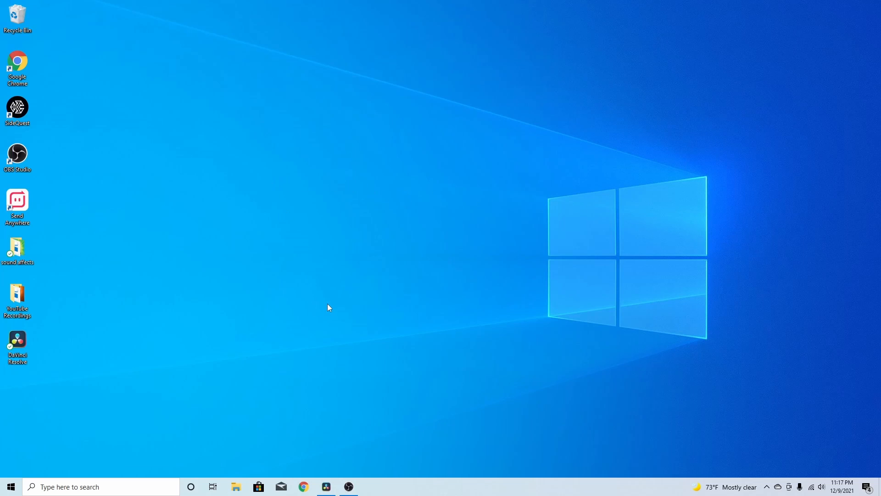
mouse_move(253, 472)
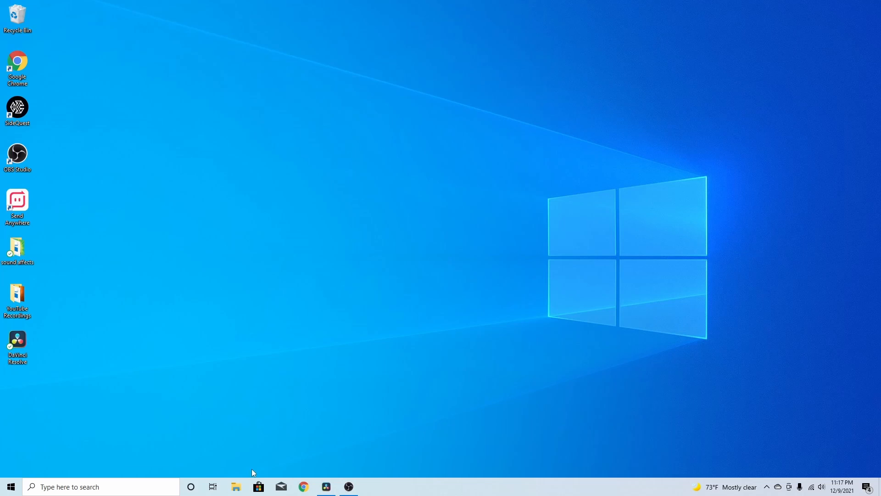
Step: Launch a new File Explorer window from the taskbar icon
left_click(236, 487)
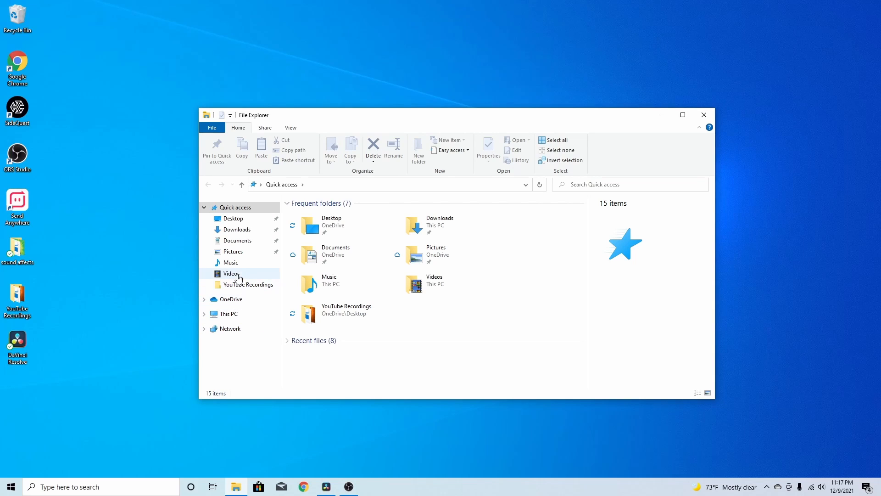
Step: Navigate This PC > Quest 2 > Internal shared storage > Android
left_click(227, 314)
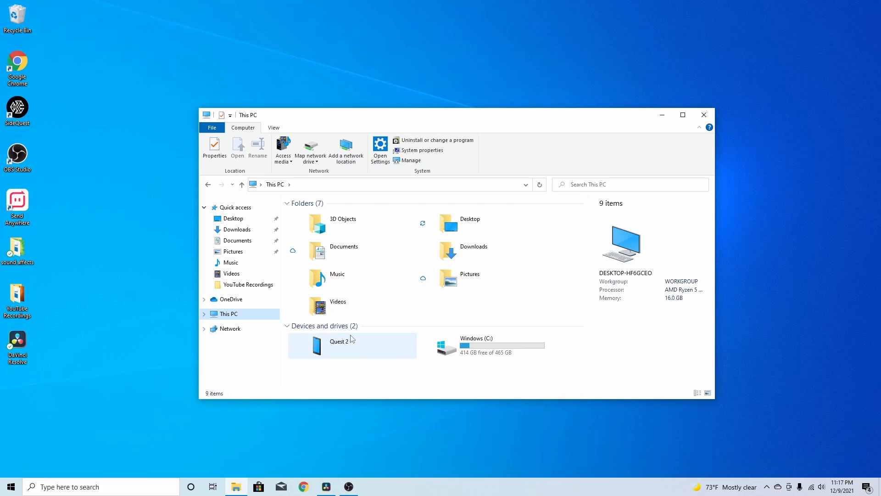
mouse_move(344, 361)
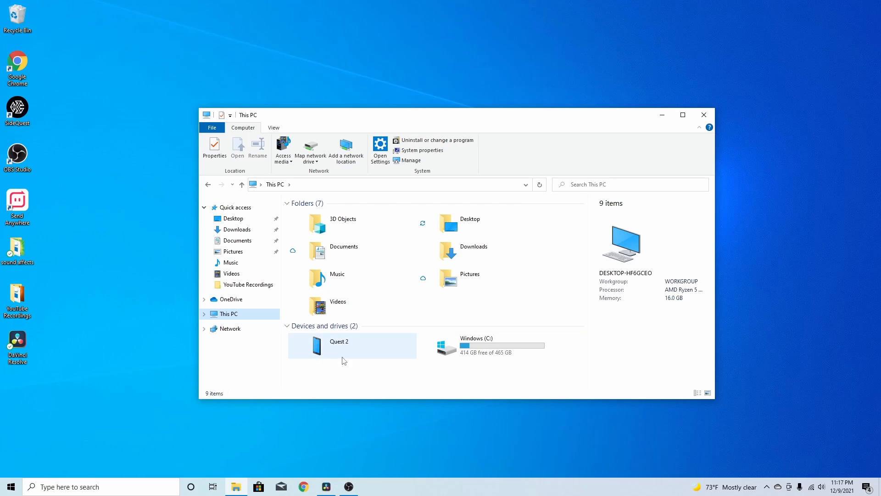
left_click(348, 346)
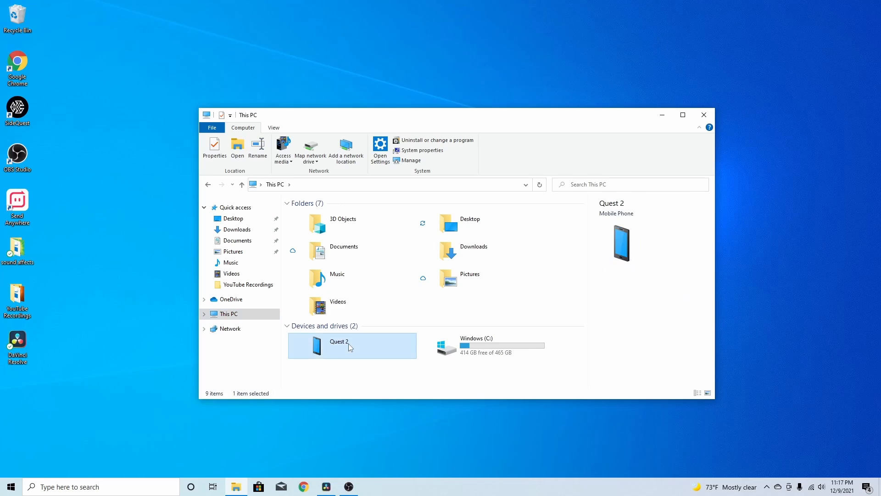
double_click(350, 345)
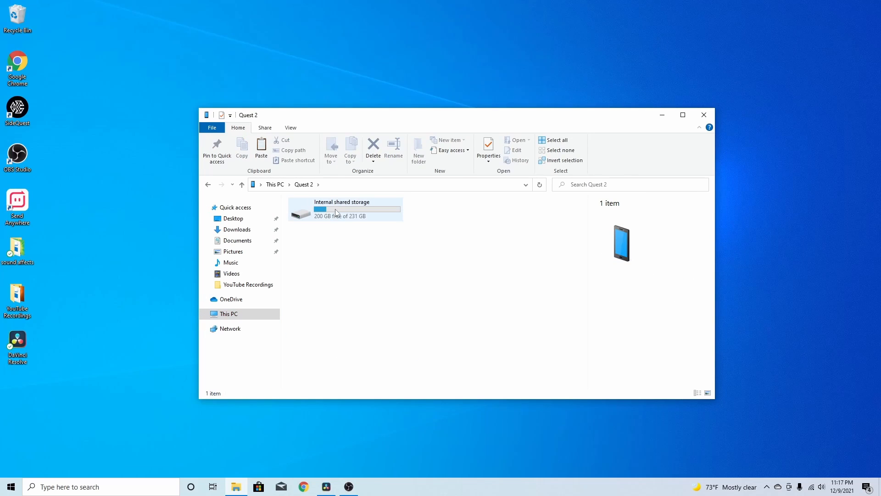
left_click(345, 209)
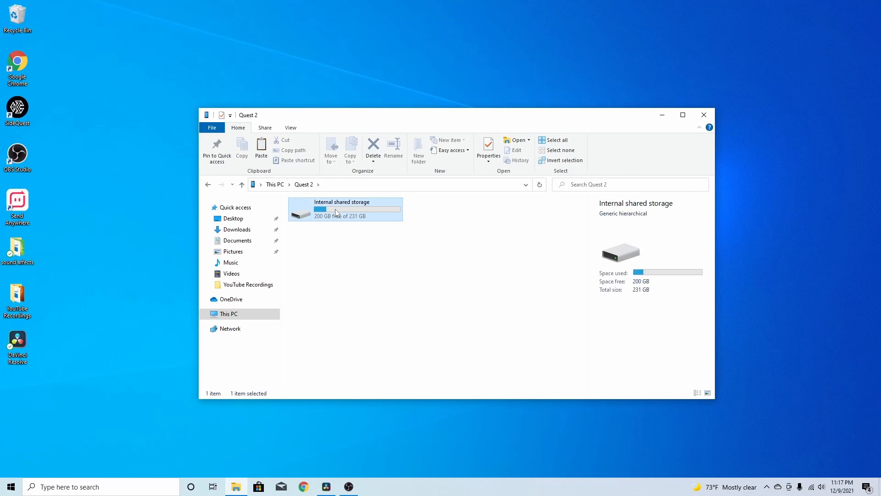
double_click(341, 209)
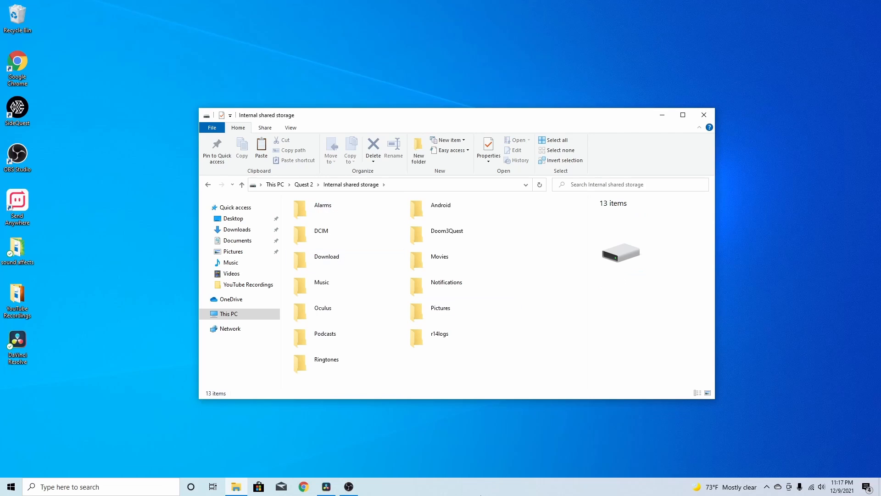
mouse_move(391, 312)
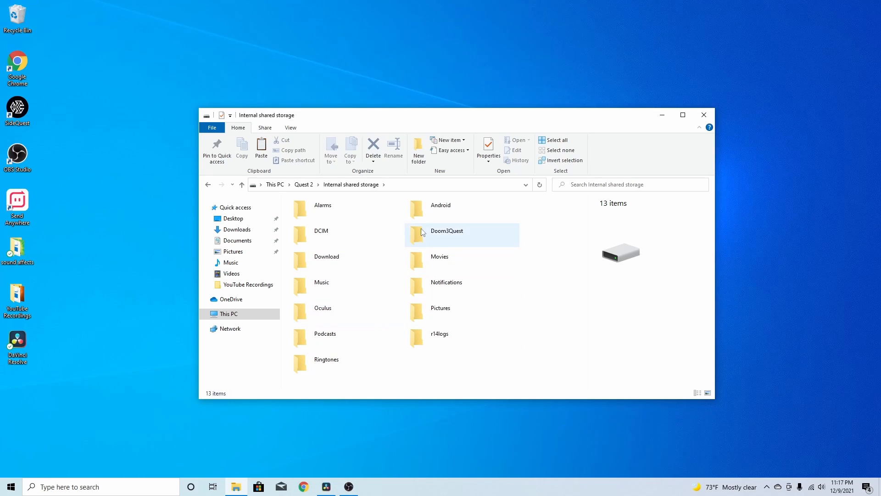
double_click(440, 205)
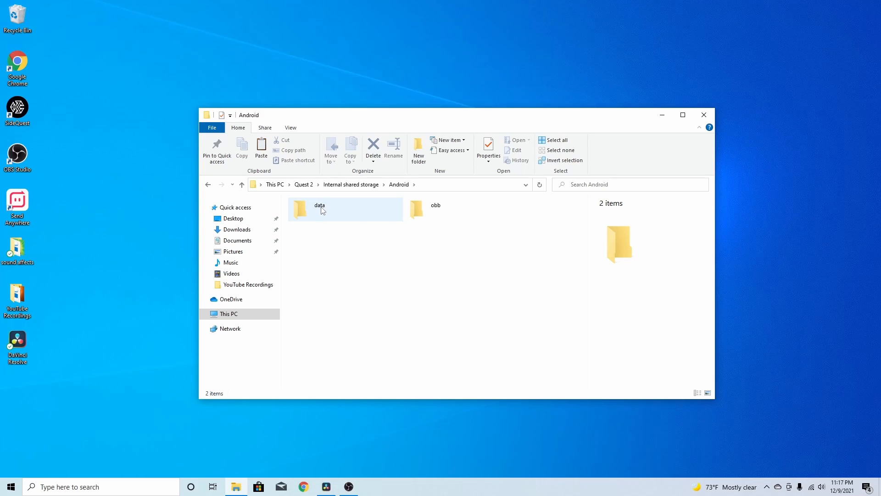
Step: Go through data, com.Warpfrog.BladeAndSorcery and files into Mods, listing 19 mod folders
double_click(319, 207)
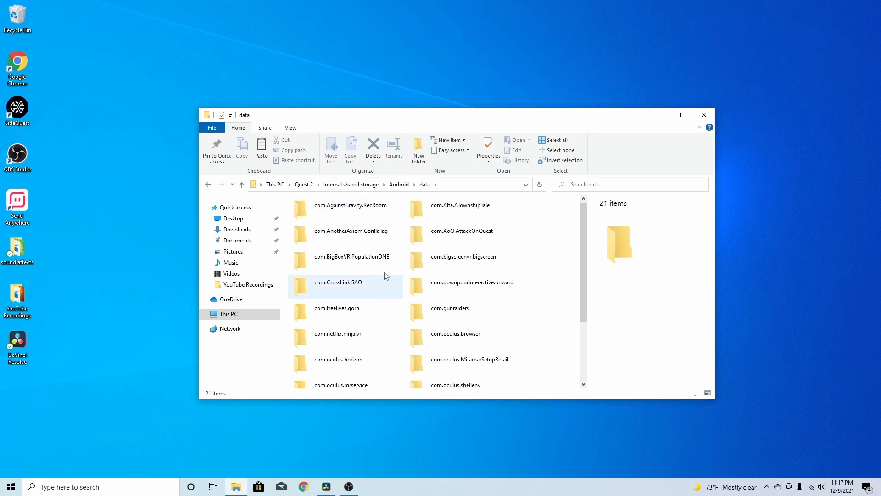
scroll("down", 3)
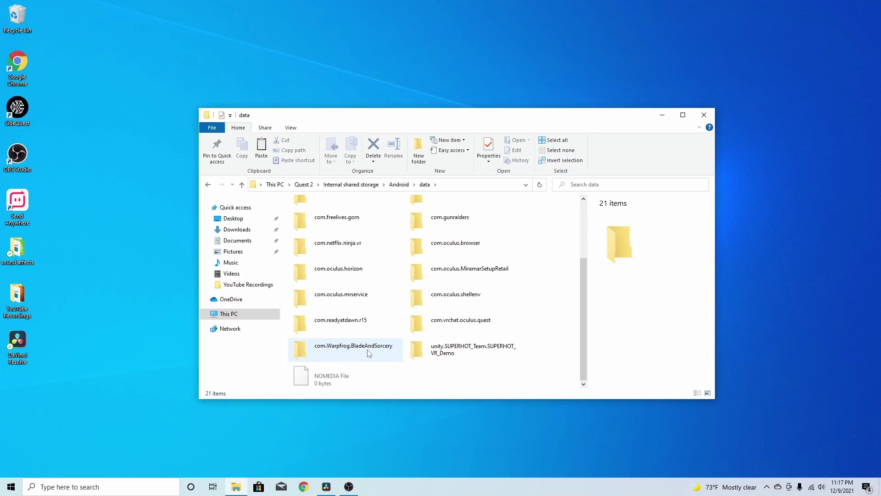
mouse_move(345, 348)
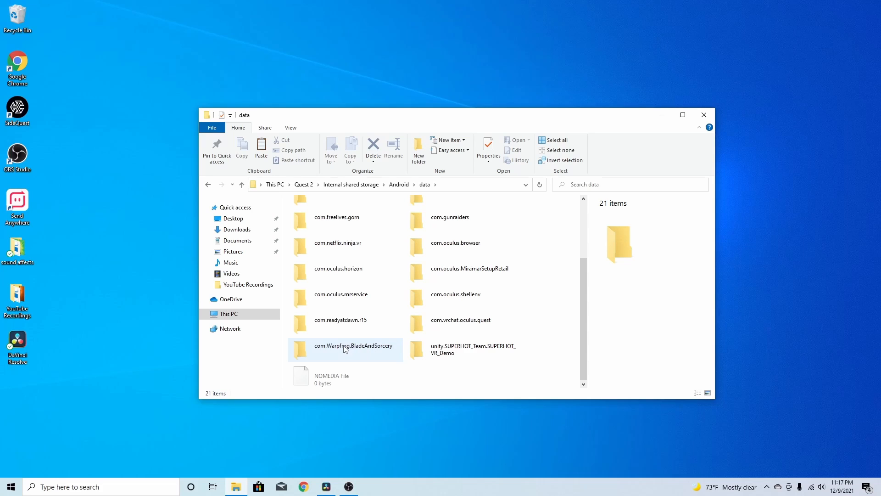
double_click(346, 349)
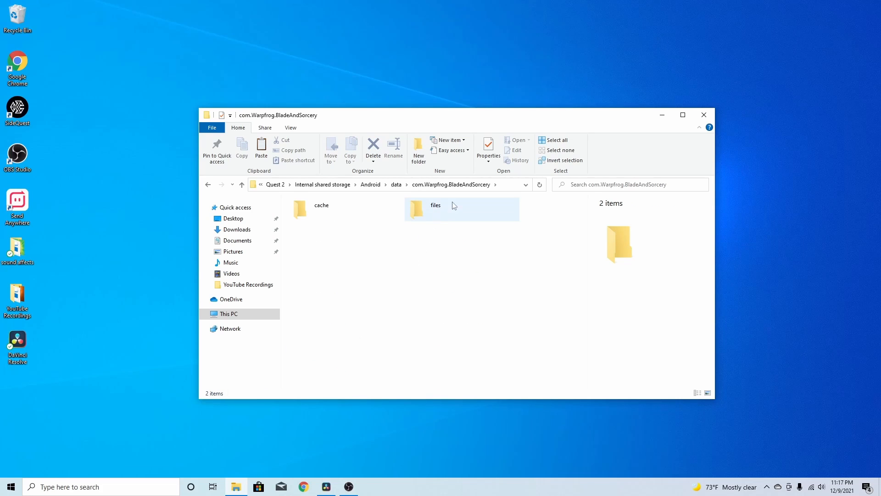
double_click(428, 208)
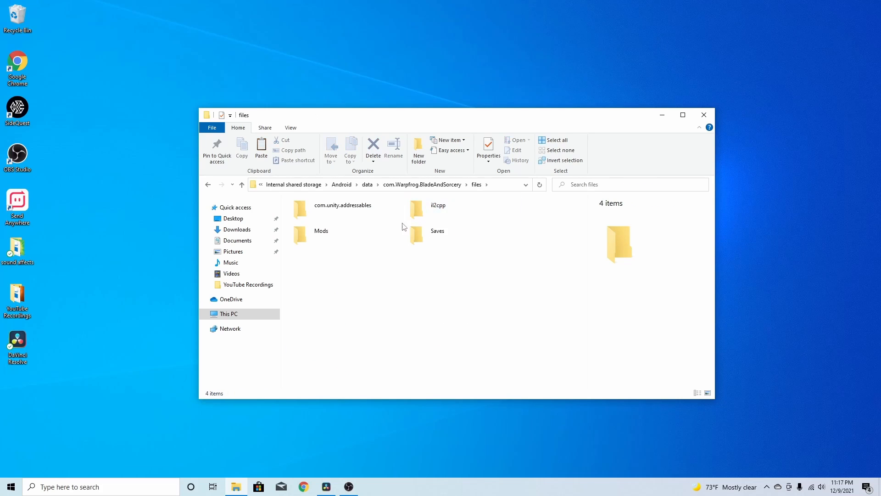
left_click(321, 234)
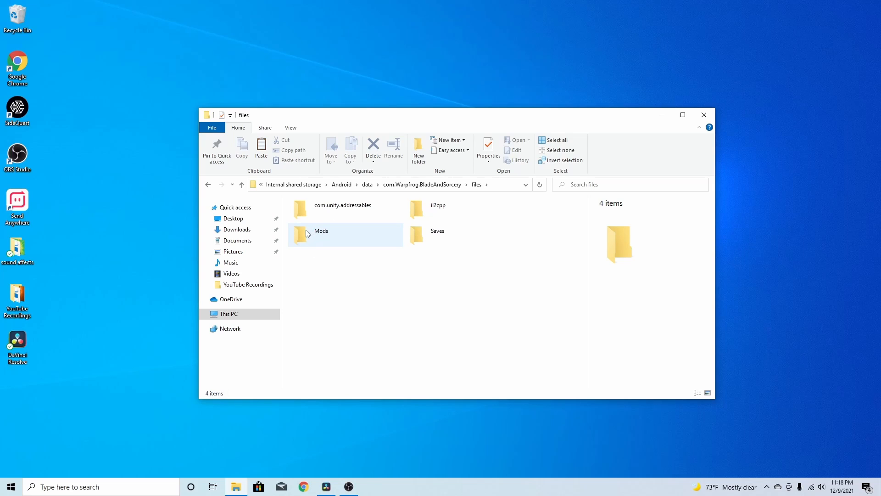
left_click(357, 289)
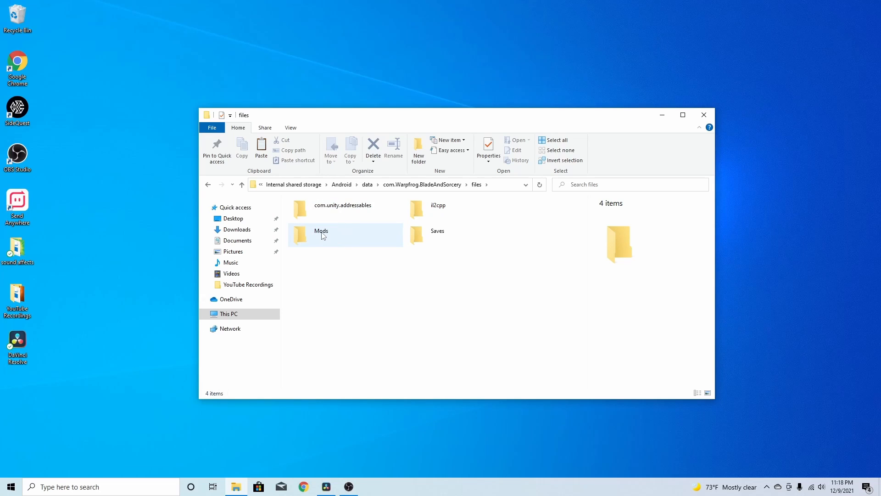
left_click(325, 235)
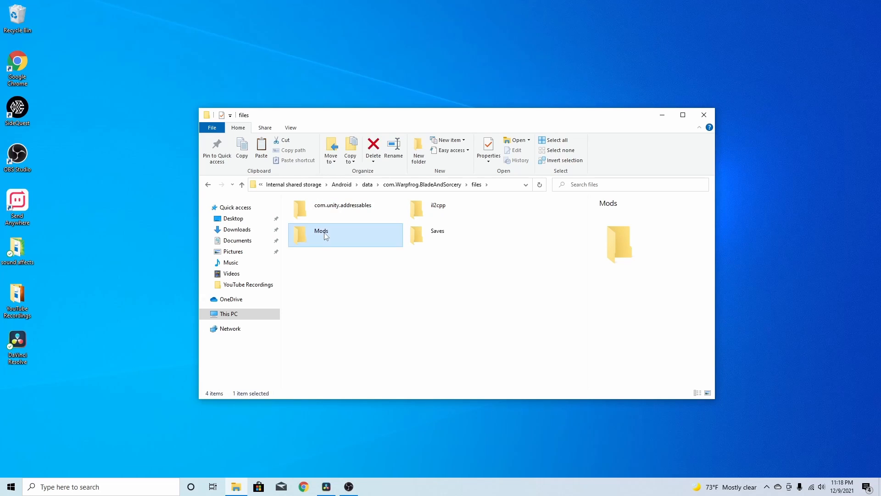
double_click(321, 235)
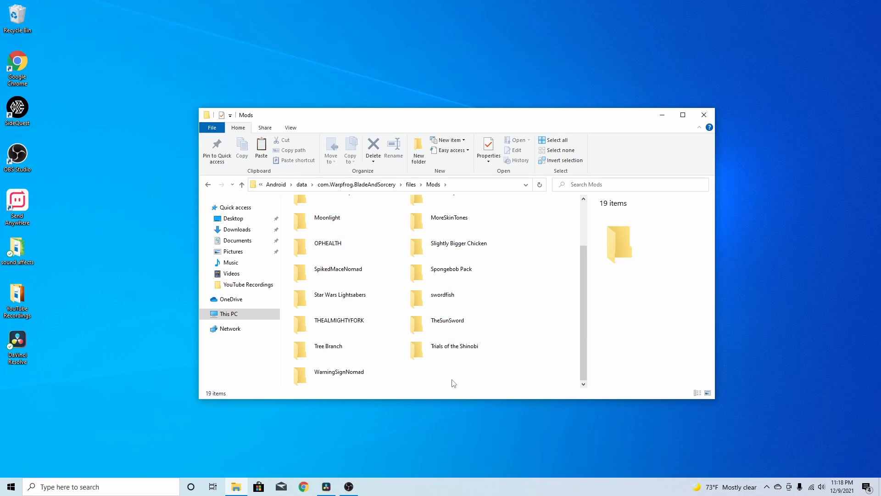
Step: Paste the copied DemonSword folder into Mods, bringing it to 20 items
right_click(432, 374)
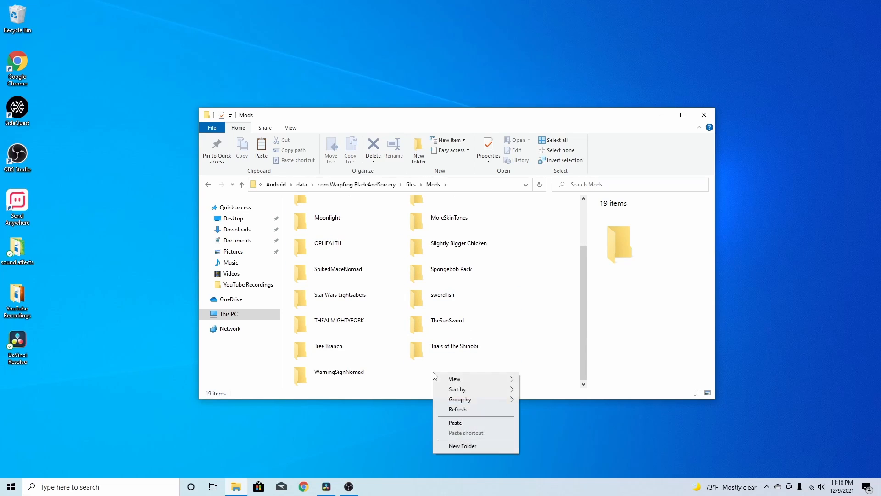
mouse_move(472, 380)
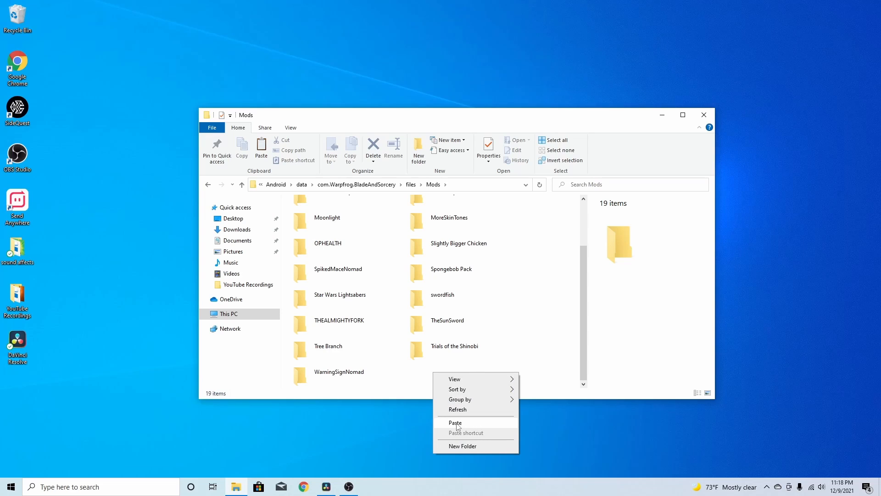
left_click(455, 422)
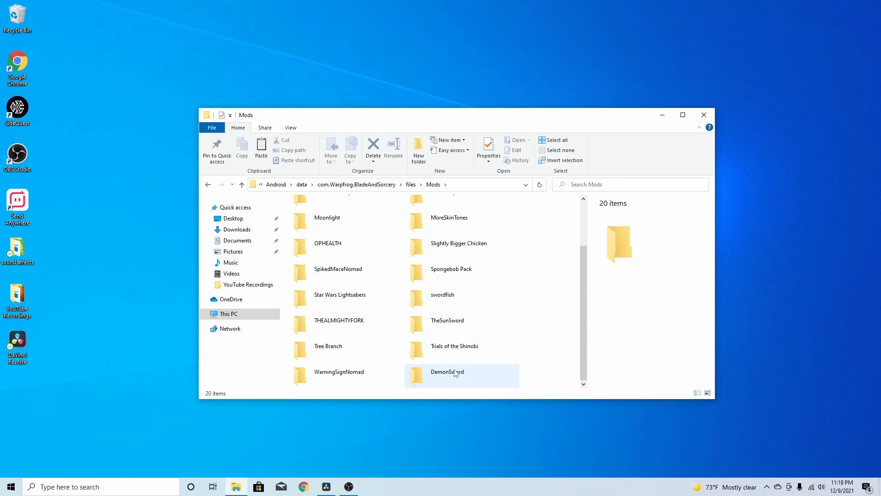
mouse_move(463, 374)
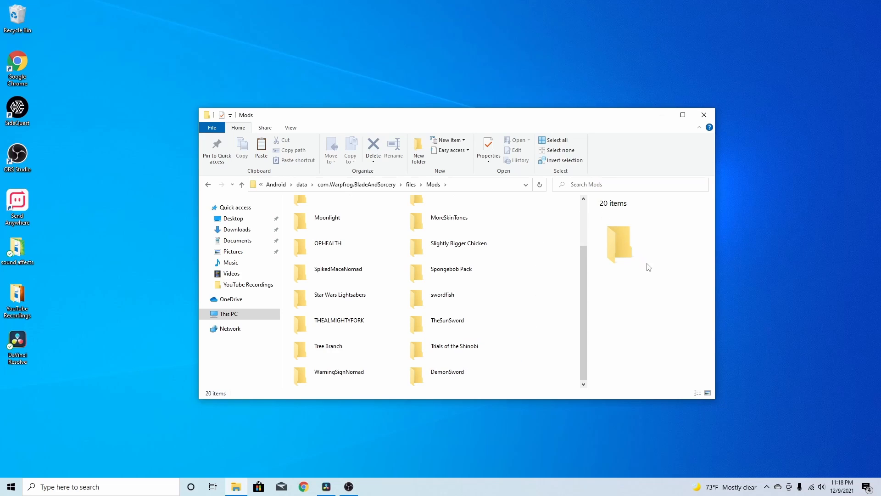
mouse_move(636, 361)
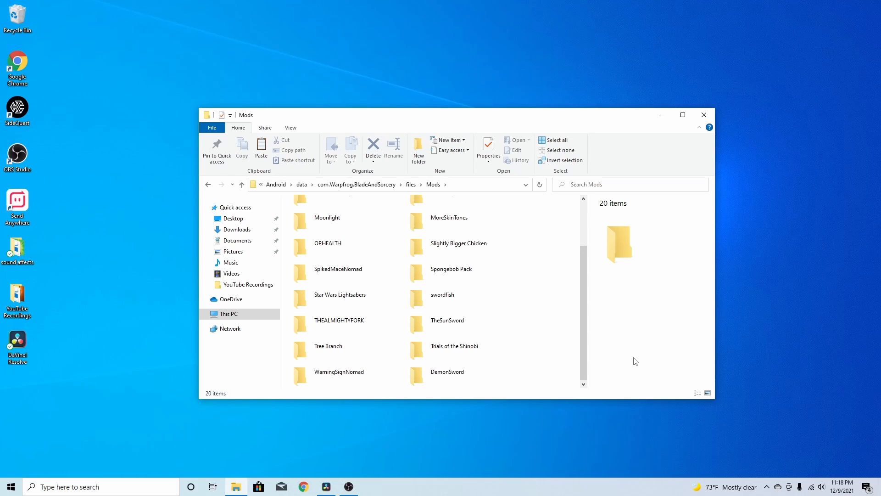
mouse_move(704, 115)
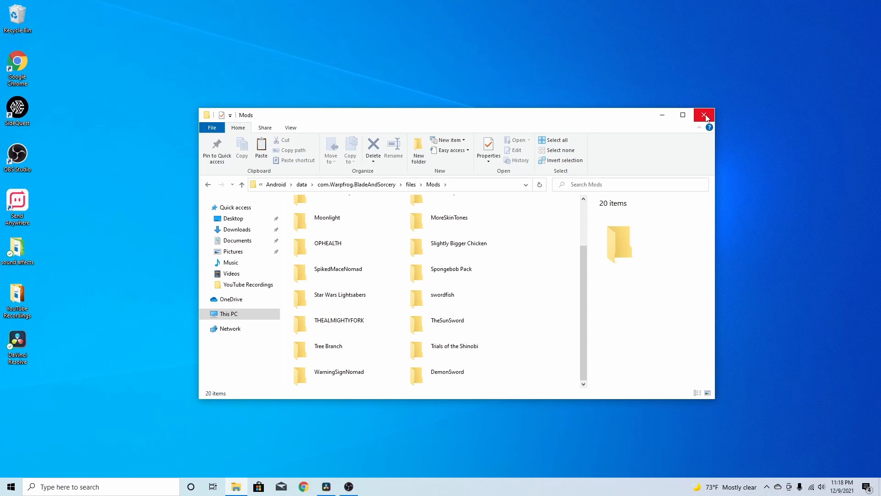